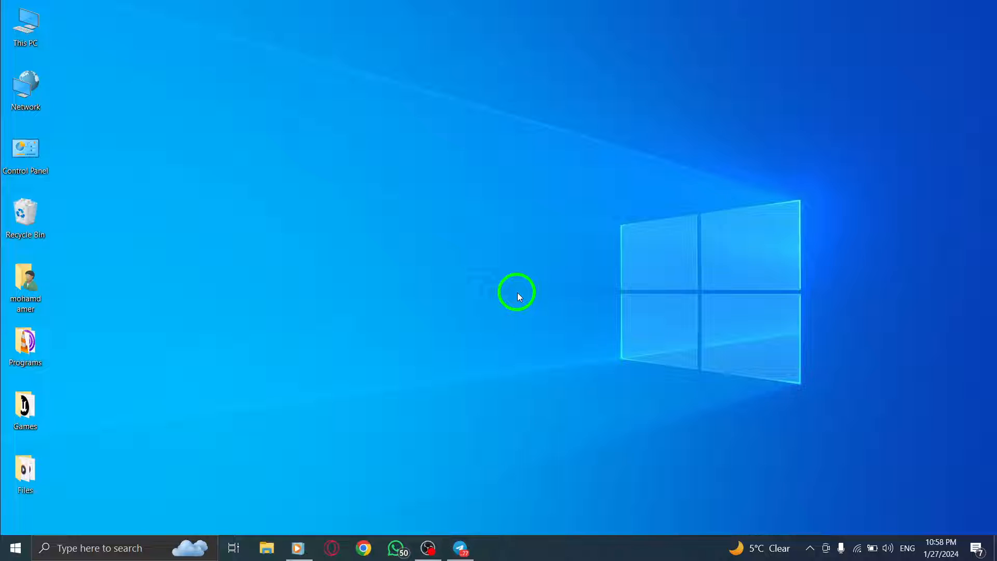
mouse_move(445, 547)
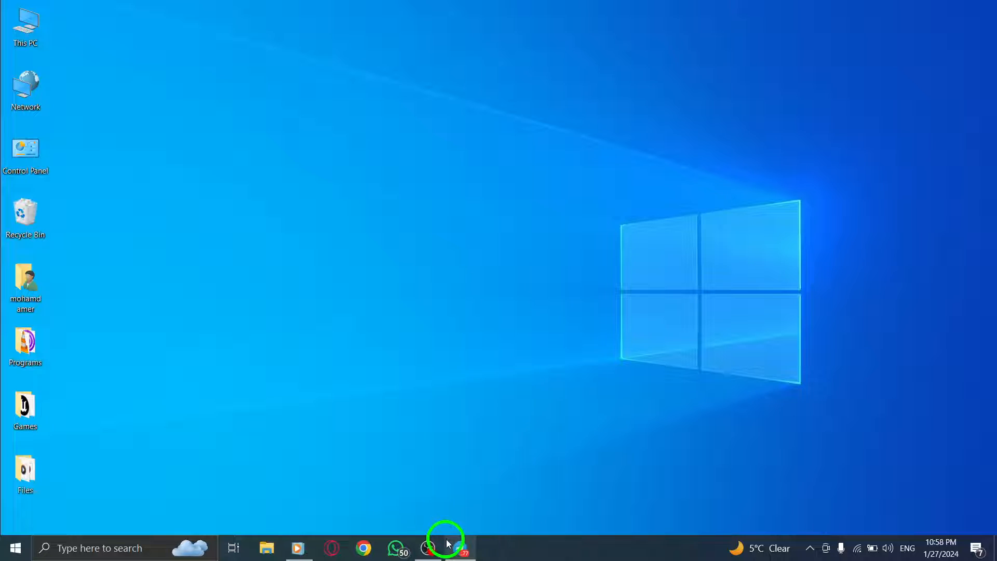
- Launch Telegram Desktop from the taskbar so the chat list appears
click(445, 547)
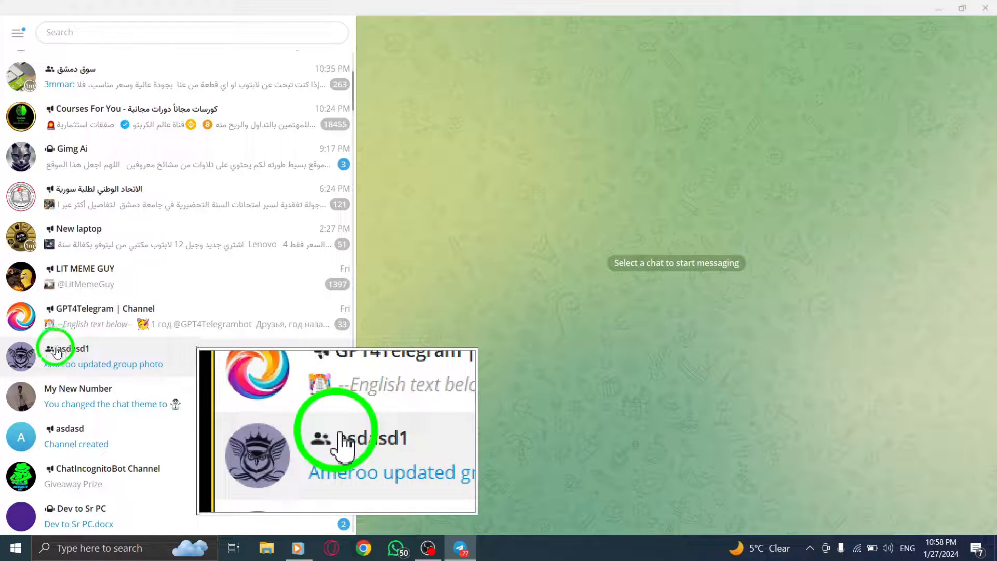
- Start a new poll in the asdasd1 group chat via its options menu
click(70, 349)
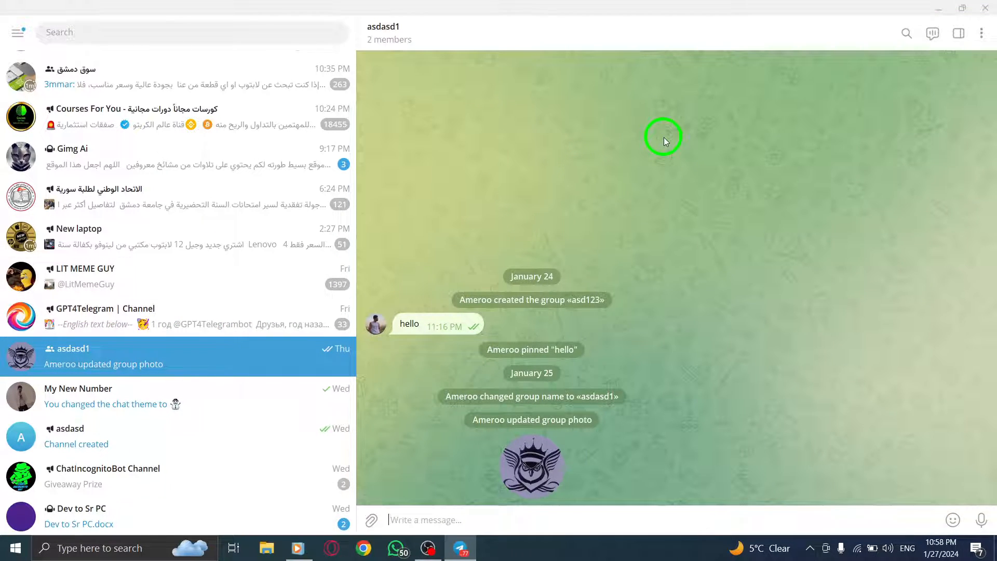
click(981, 34)
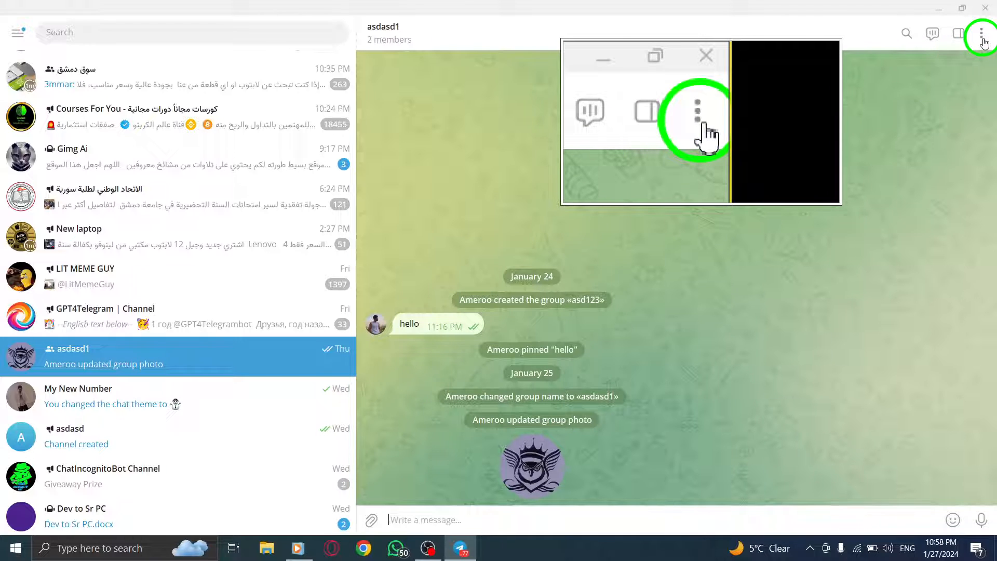
click(981, 34)
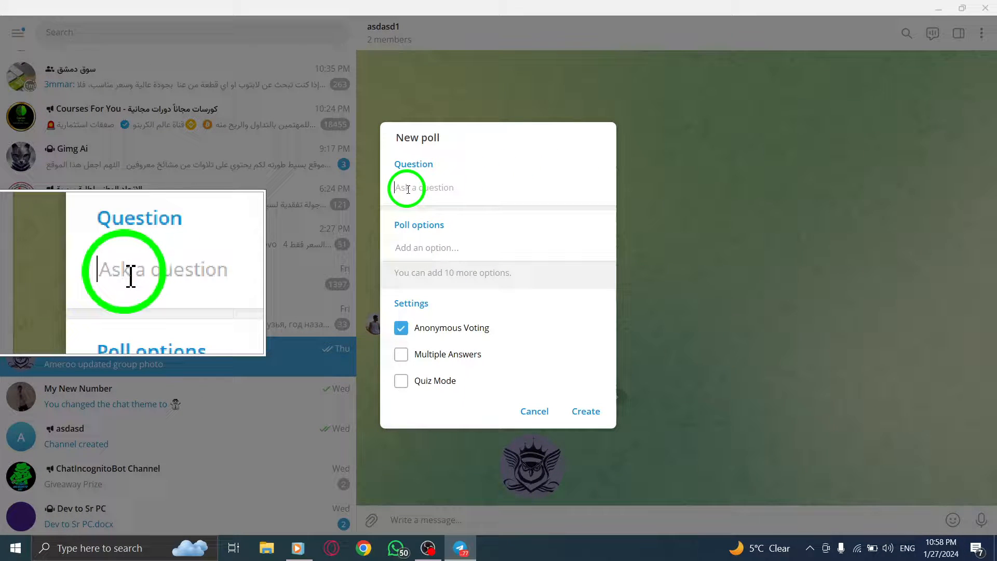
- Enter the question 'fav num' with options '1' and '2', keeping Anonymous Voting on
text(fav)
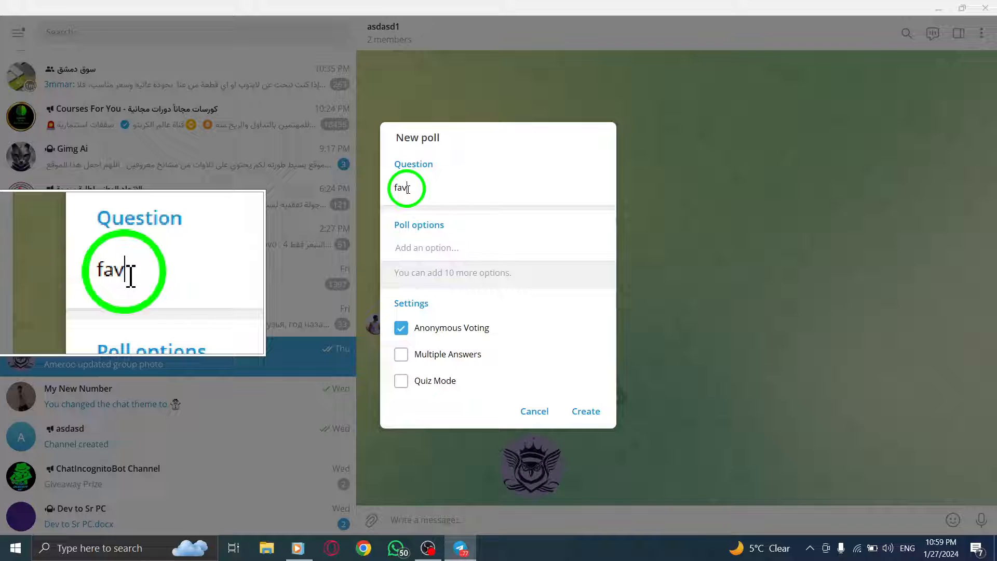
text(num)
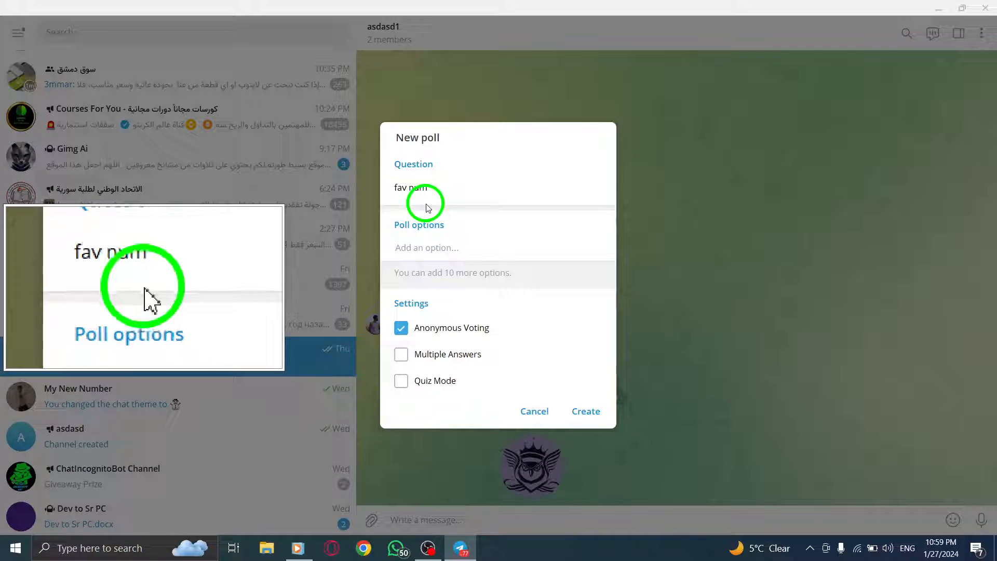
text(1)
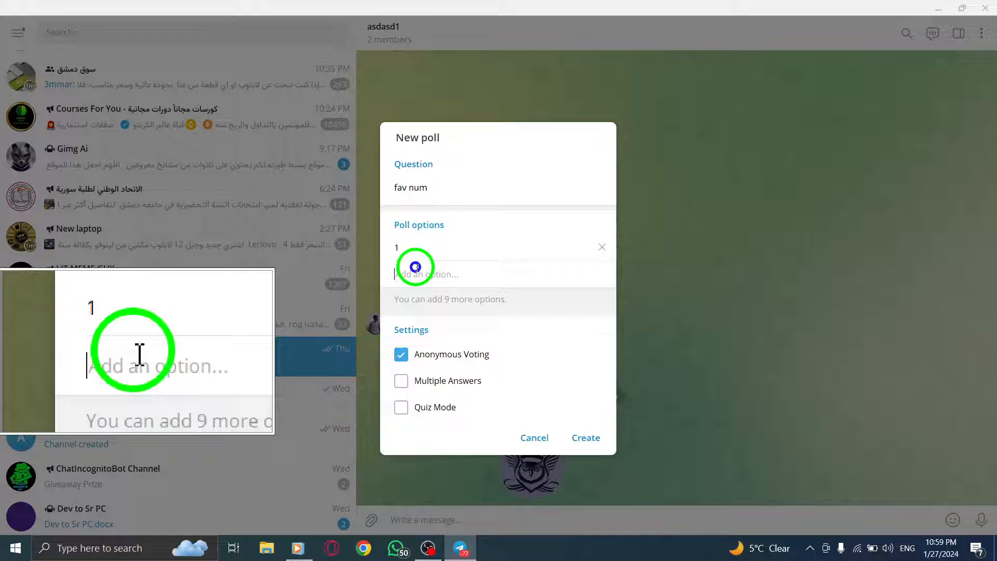
text(2)
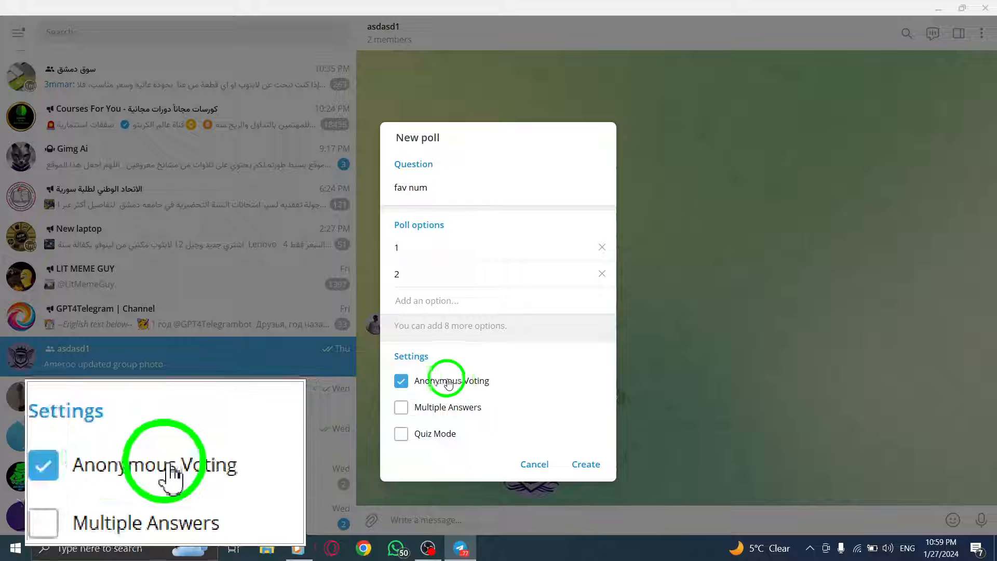
click(584, 463)
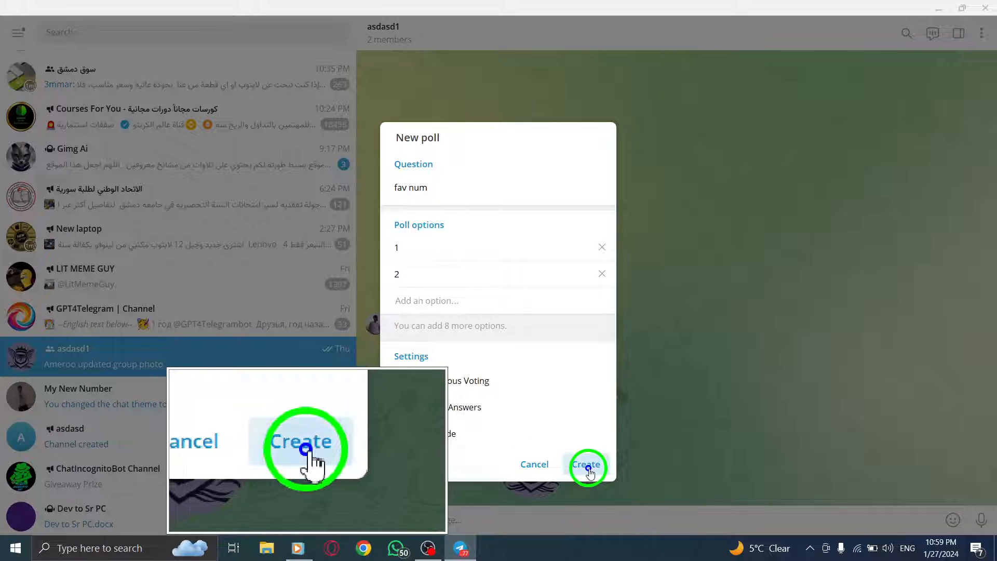
- Create the poll so 'fav num' appears in the asdasd1 chat with no votes
click(586, 464)
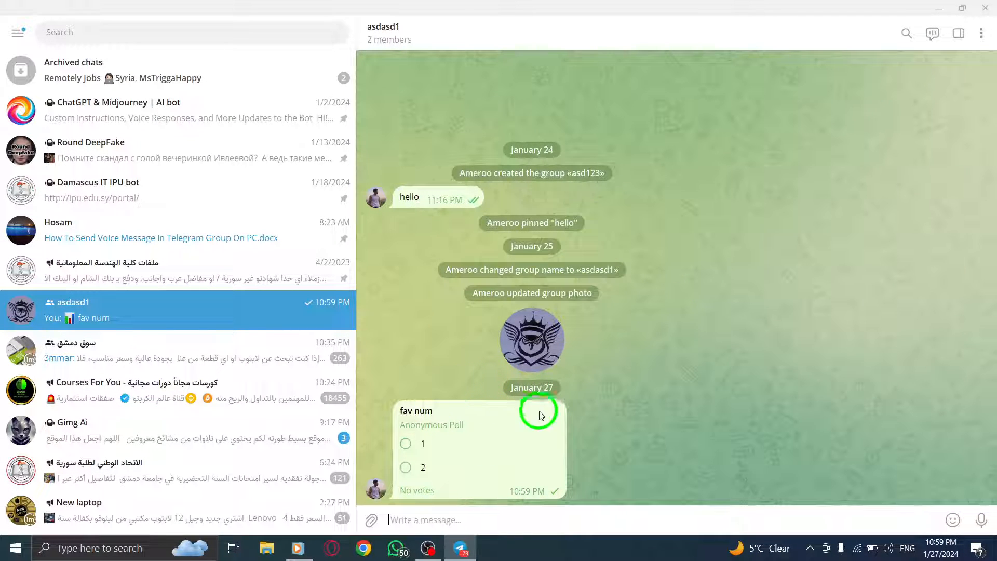
mouse_move(710, 370)
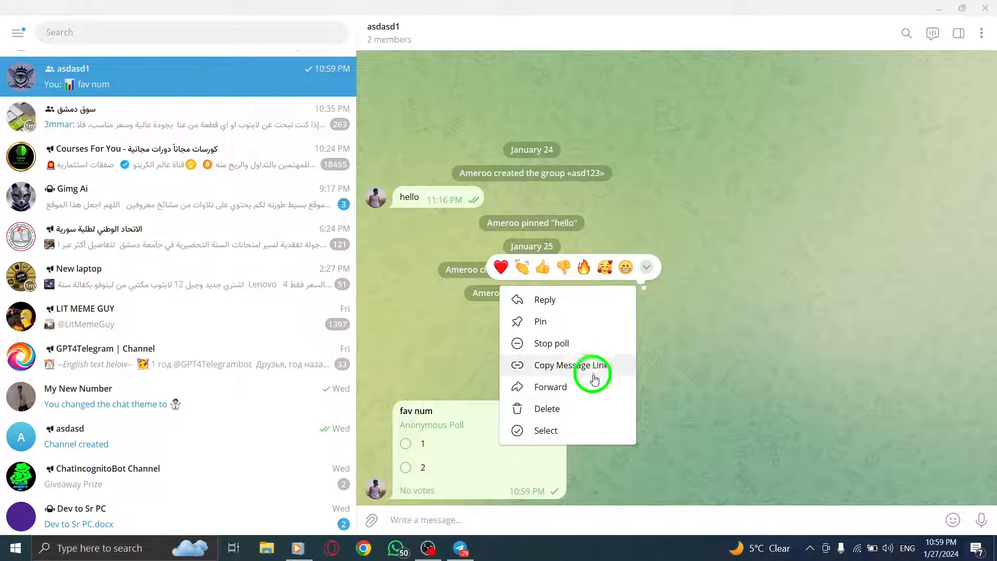
- Delete the 'fav num' poll message for everyone in the group
click(546, 408)
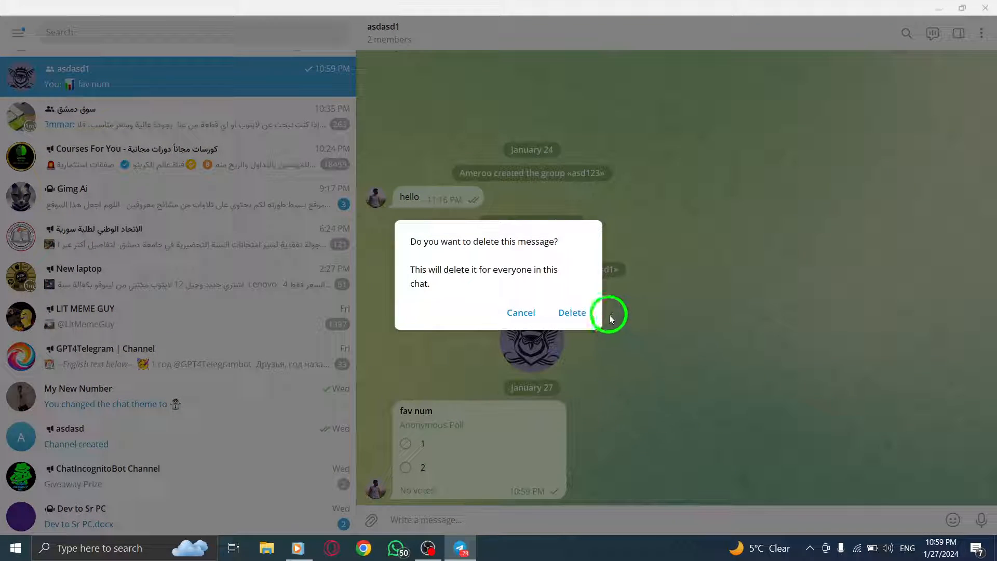
click(571, 313)
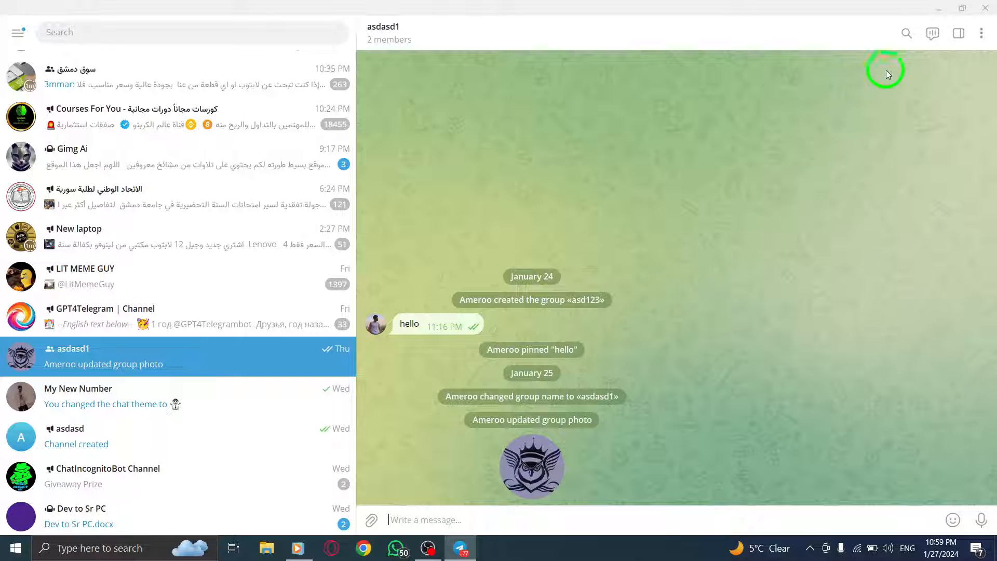